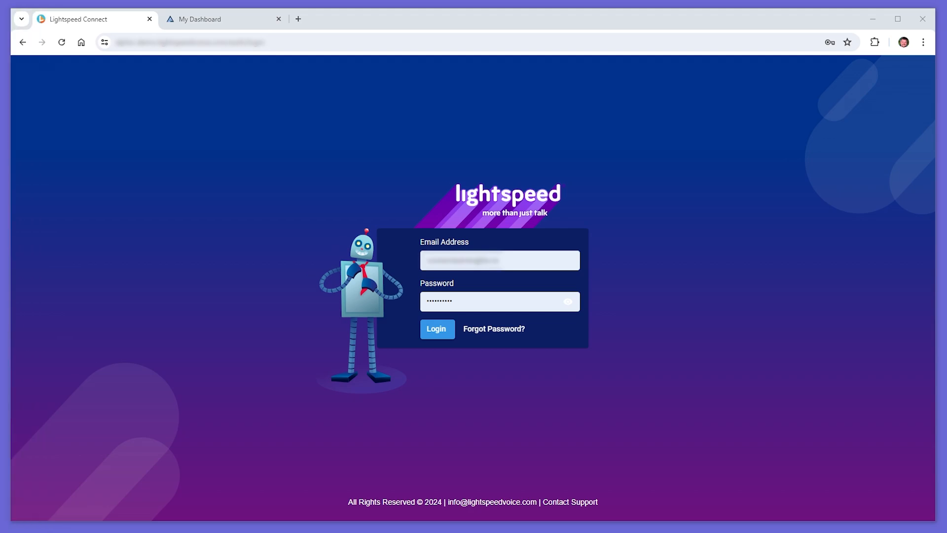
{"action": "mouse_move", "coordinate": [522, 430]}
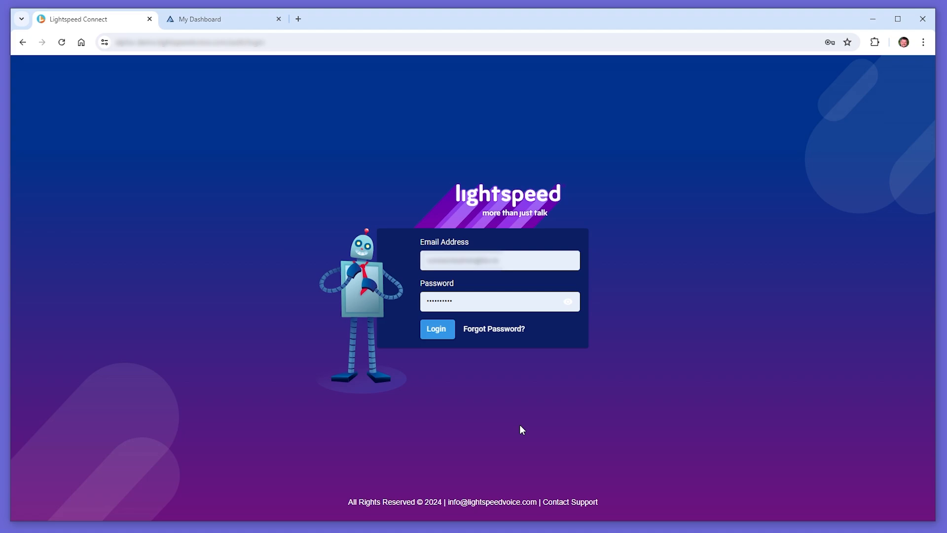
{"action": "mouse_move", "coordinate": [490, 400]}
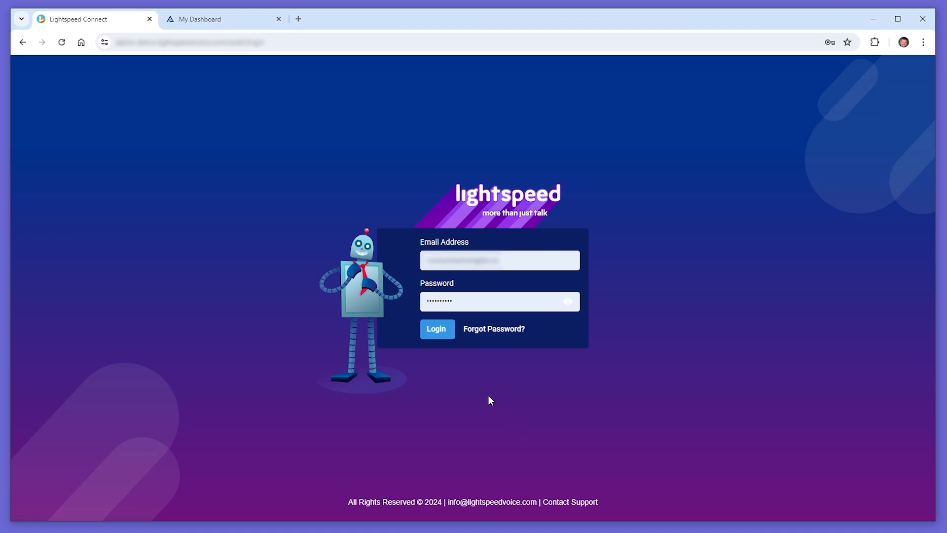
Log in to the Quantum dashboard and download the Orbit desktop app for Windows
{"action": "left_click", "coordinate": [436, 328]}
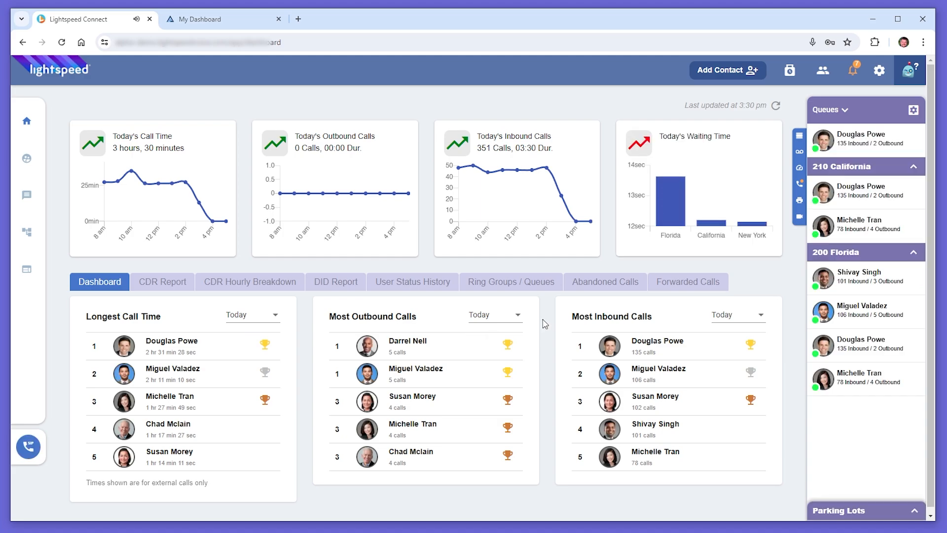
{"action": "mouse_move", "coordinate": [619, 301]}
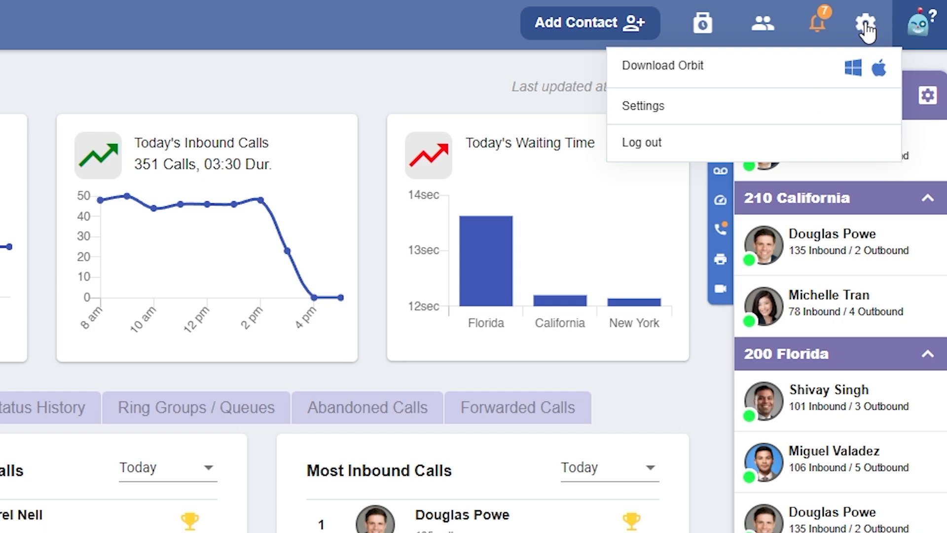
{"action": "mouse_move", "coordinate": [857, 71]}
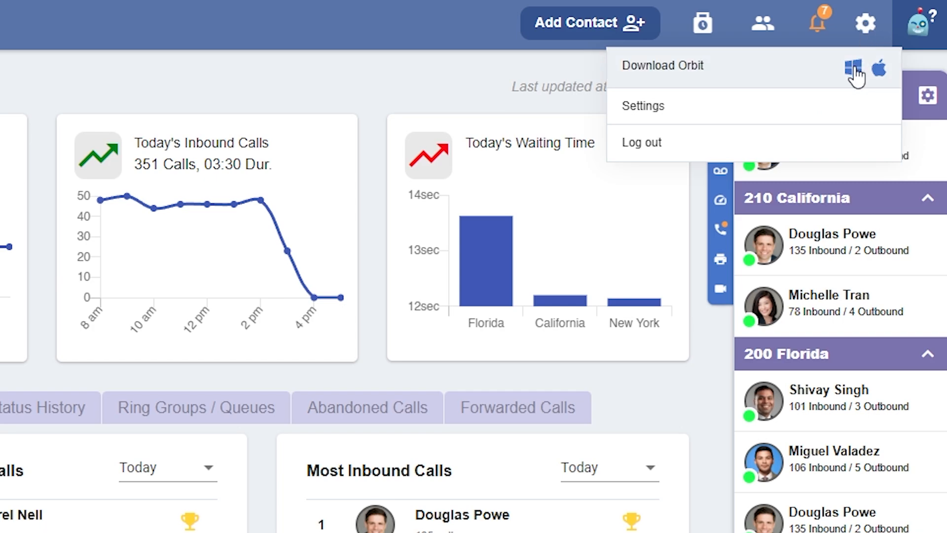
{"action": "left_click", "coordinate": [846, 69]}
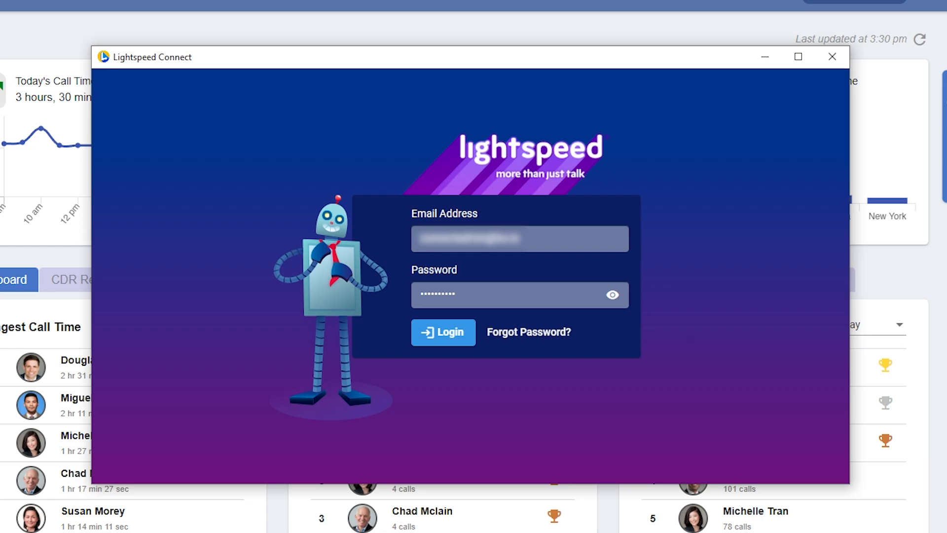
{"action": "mouse_move", "coordinate": [473, 373]}
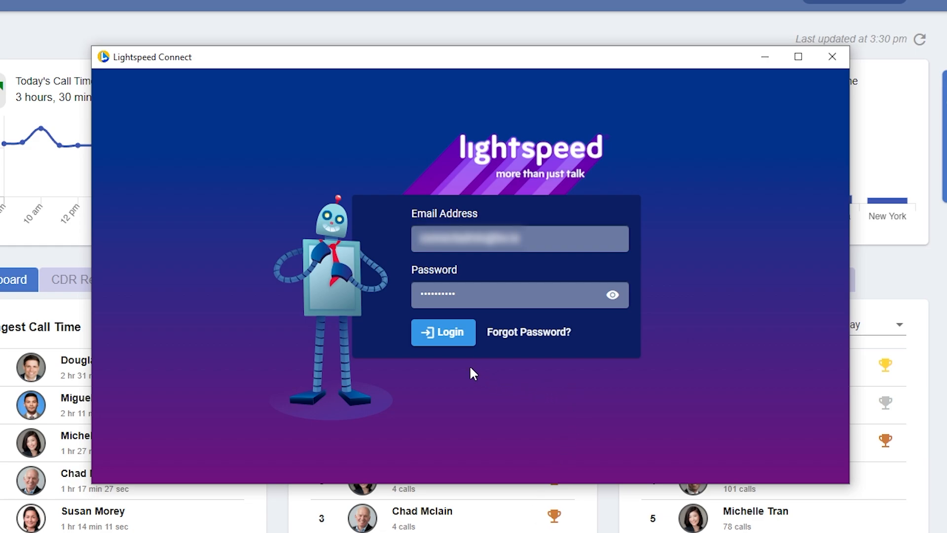
Sign in to Orbit, view its empty Integrations/Call Pops settings, and begin adding an integration
{"action": "left_click", "coordinate": [443, 331]}
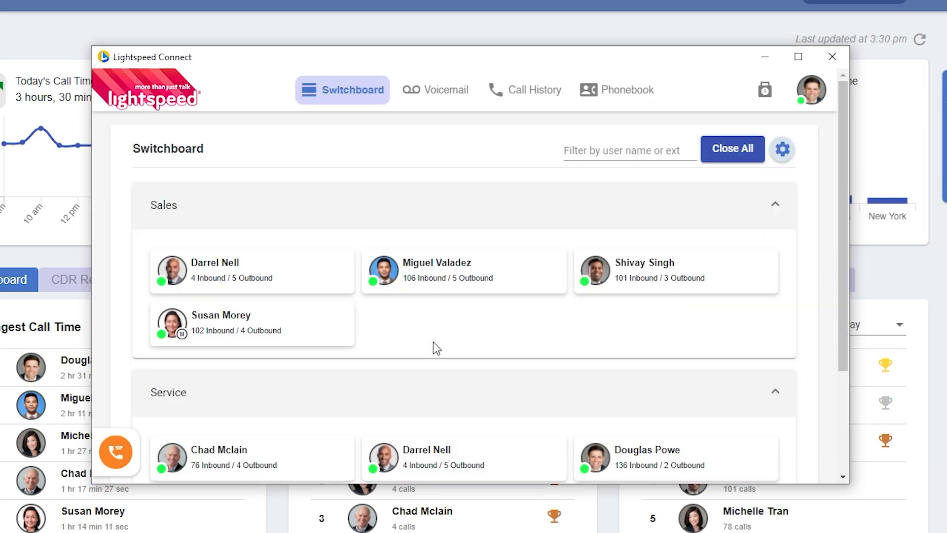
{"action": "left_click", "coordinate": [811, 89]}
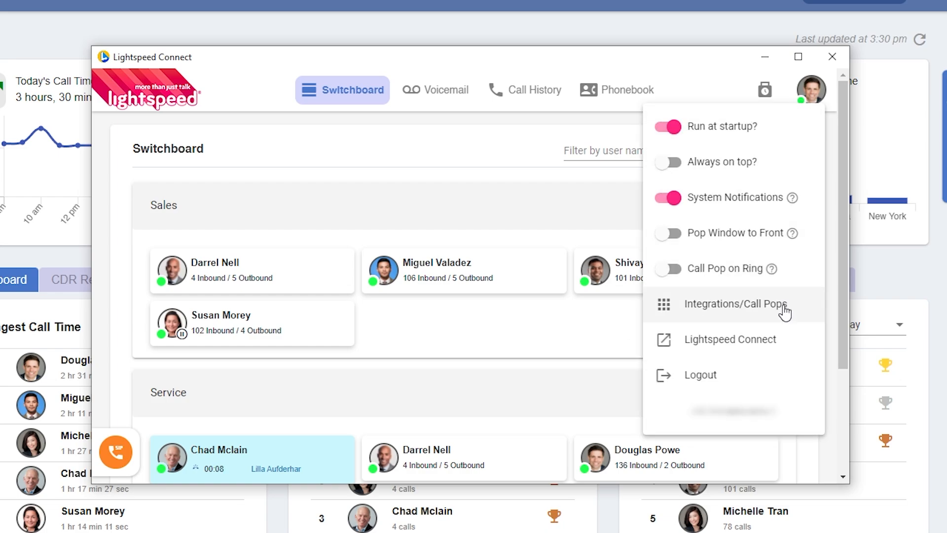
{"action": "left_click", "coordinate": [735, 303]}
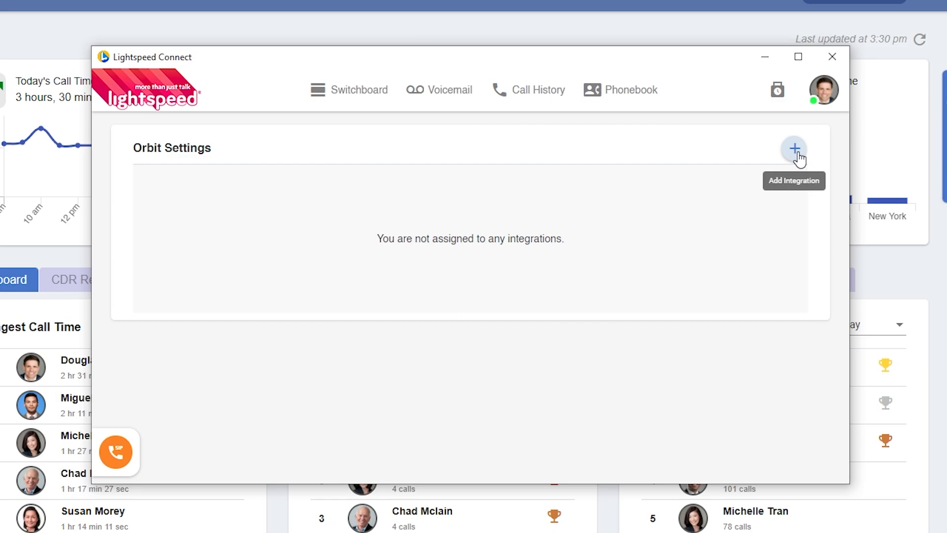
{"action": "left_click", "coordinate": [794, 149]}
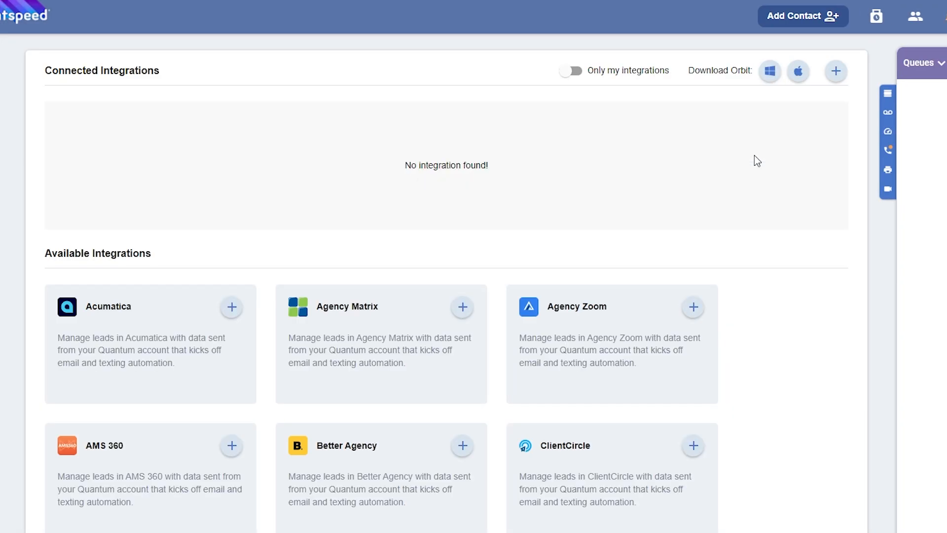
Create a new integration with vendor Agency Zoom and save it
{"action": "left_click", "coordinate": [920, 63]}
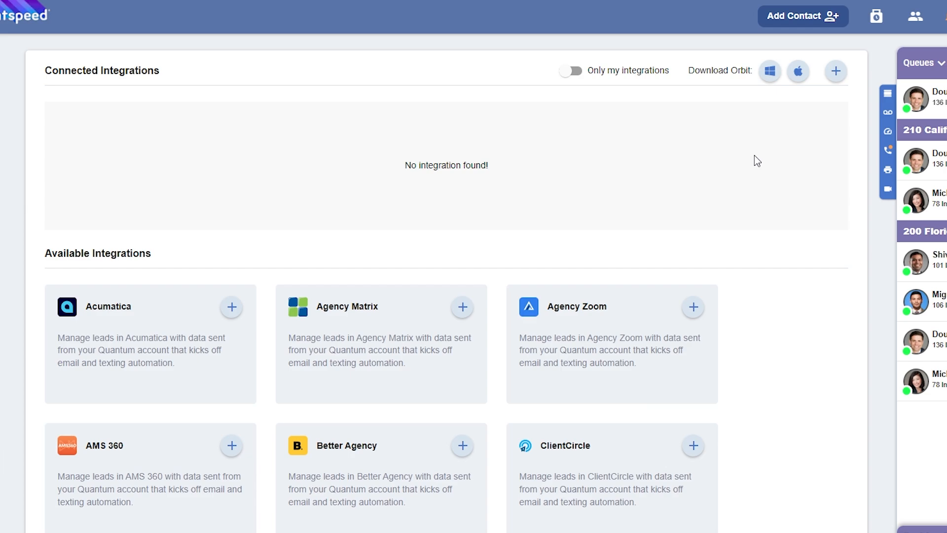
{"action": "mouse_move", "coordinate": [836, 71]}
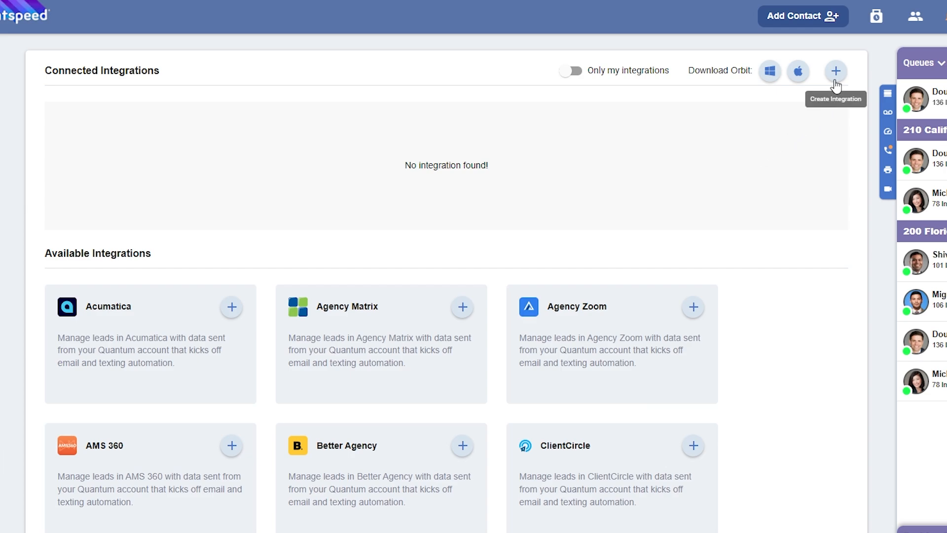
{"action": "left_click", "coordinate": [835, 71]}
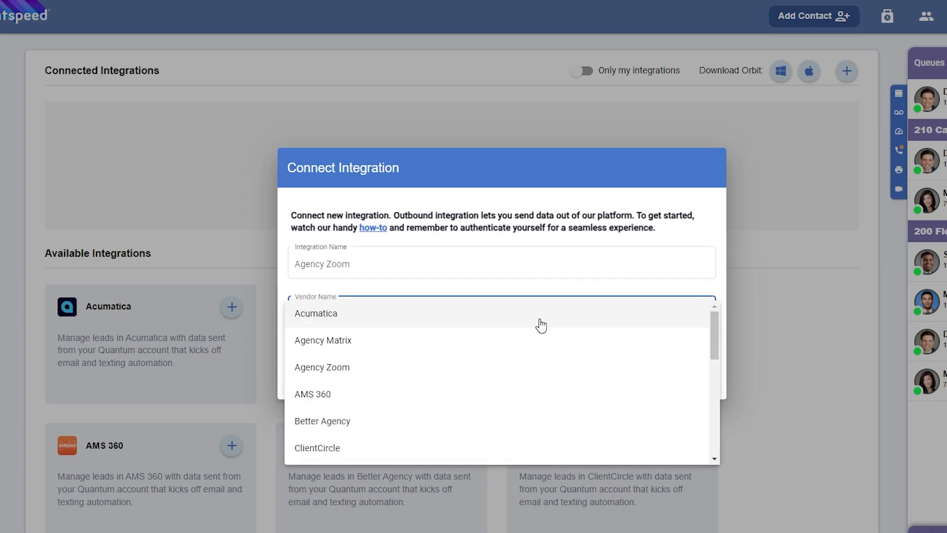
{"action": "left_click", "coordinate": [322, 366]}
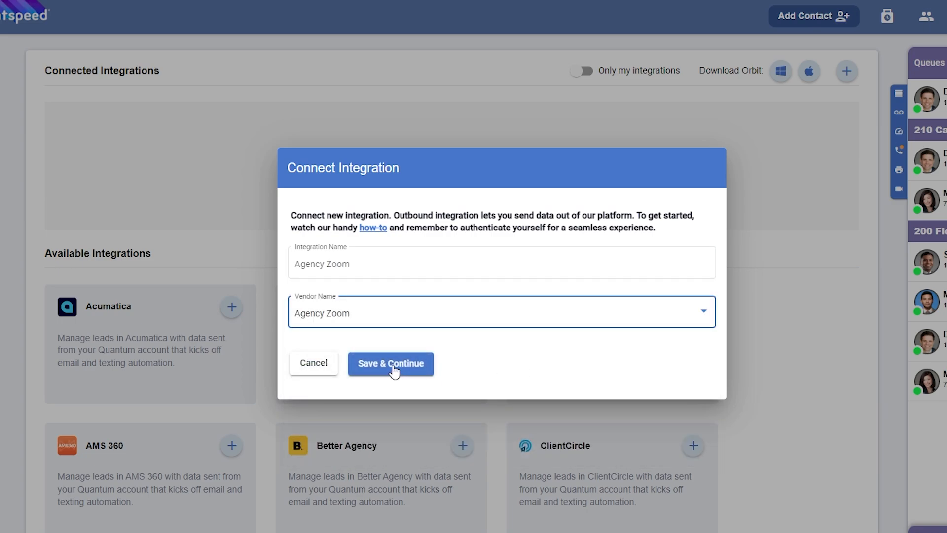
{"action": "left_click", "coordinate": [390, 363]}
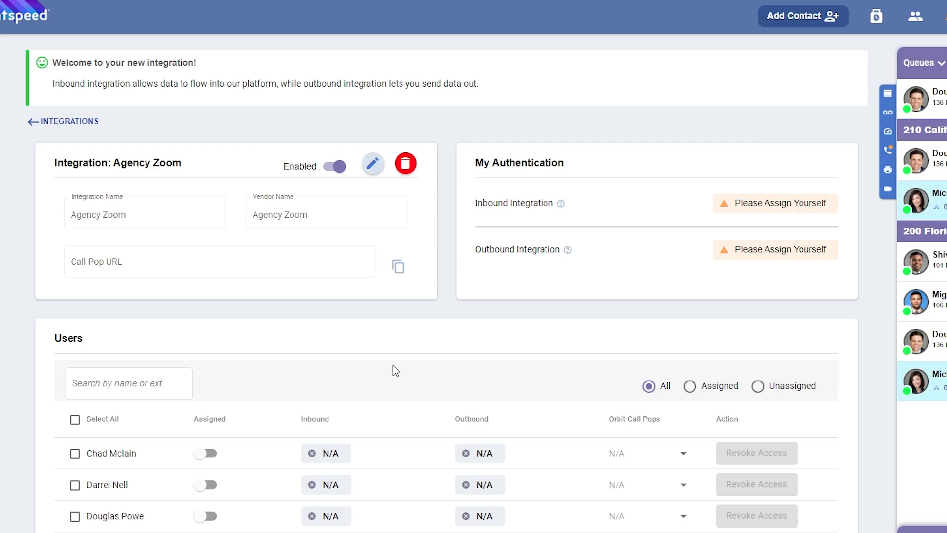
{"action": "scroll", "scroll_direction": "down", "scroll_amount": 3}
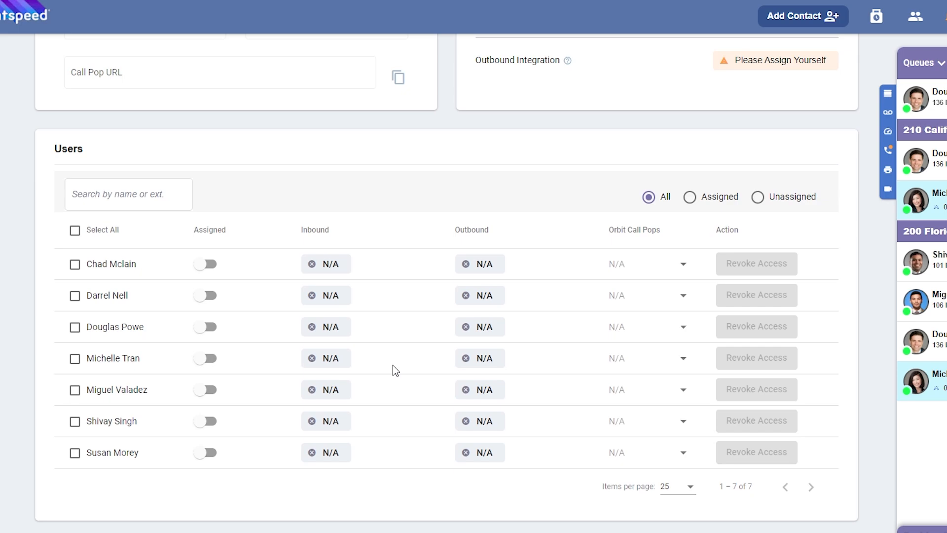
{"action": "mouse_move", "coordinate": [205, 323]}
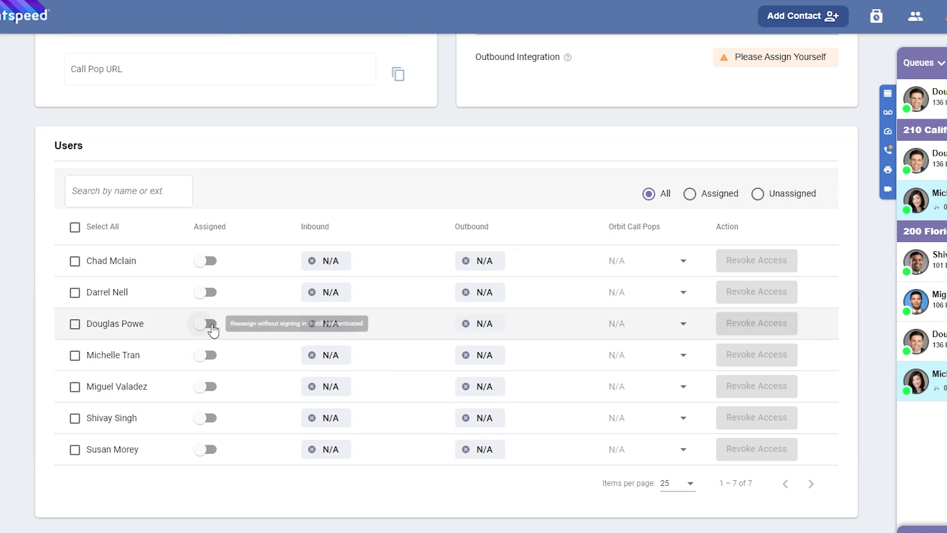
{"action": "left_click", "coordinate": [205, 323]}
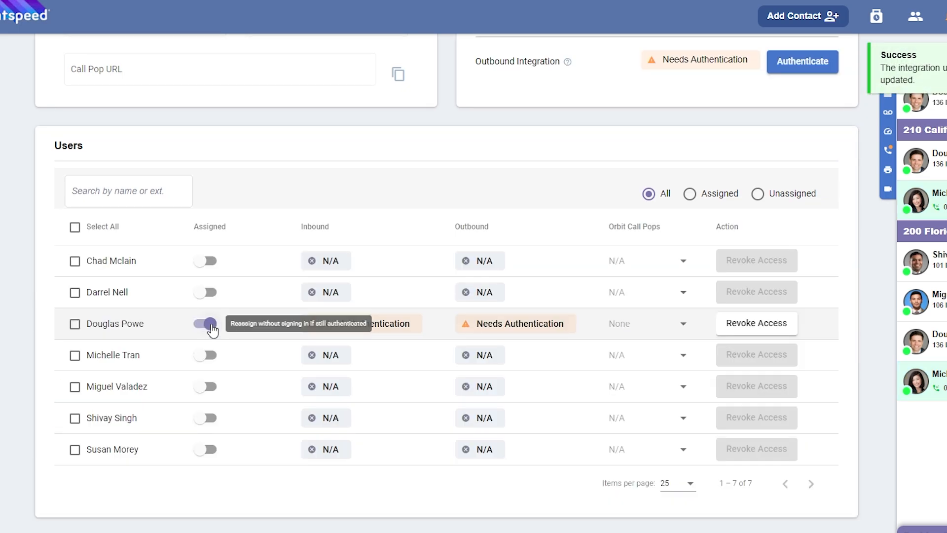
{"action": "left_click", "coordinate": [205, 324]}
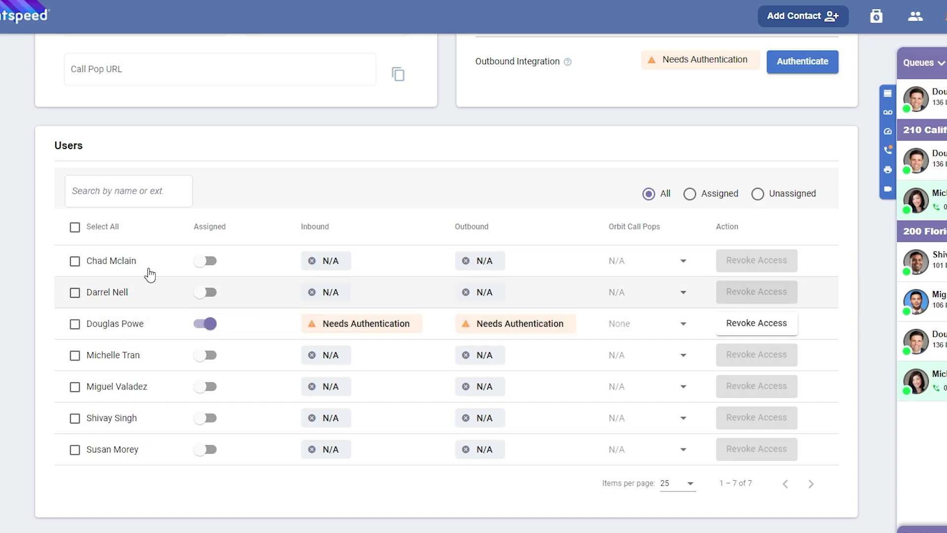
{"action": "left_click", "coordinate": [75, 227]}
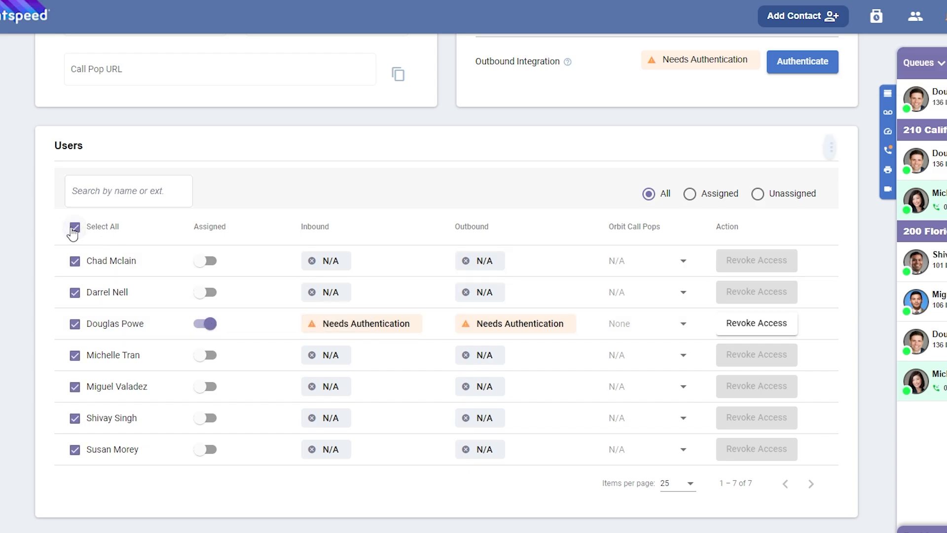
{"action": "left_click", "coordinate": [823, 147]}
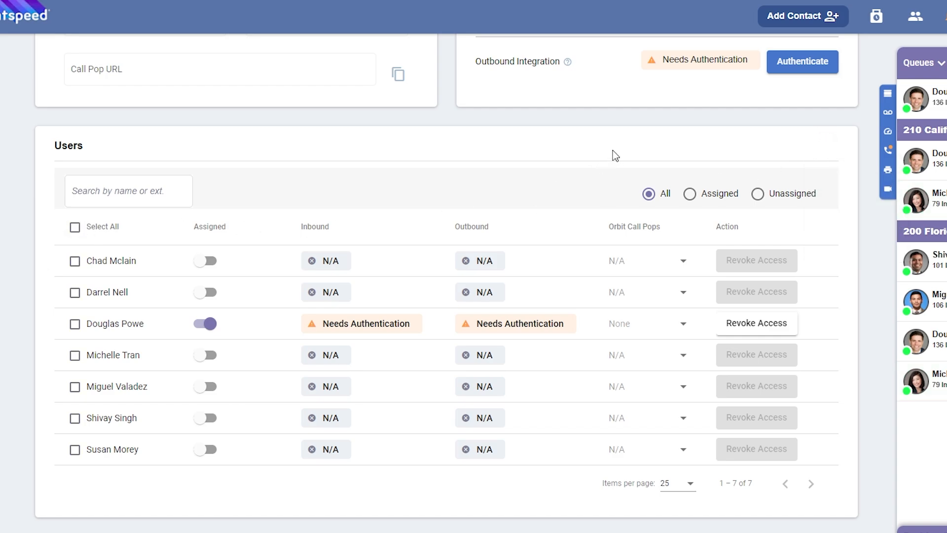
{"action": "scroll", "scroll_direction": "up", "scroll_amount": 3}
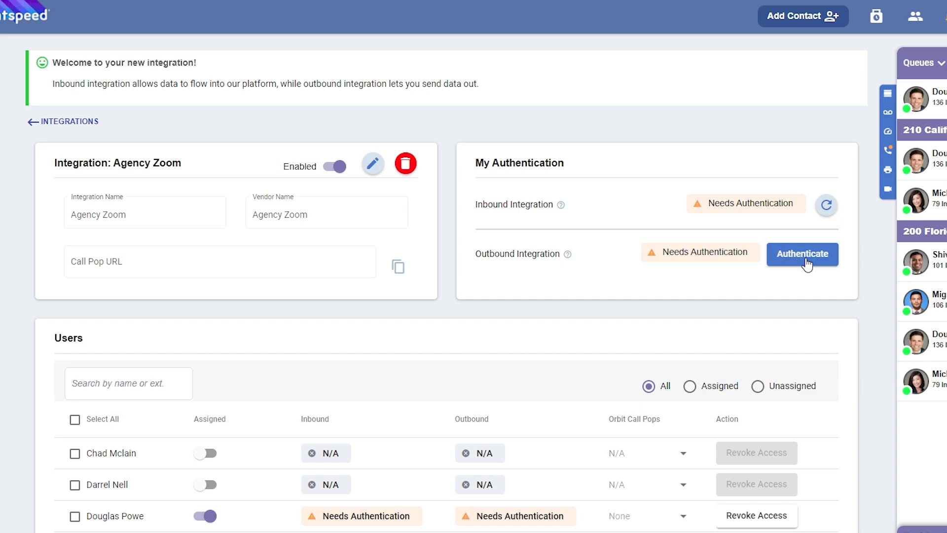
Authenticate the outbound Agency Zoom integration by signing in with username and password
{"action": "left_click", "coordinate": [802, 253]}
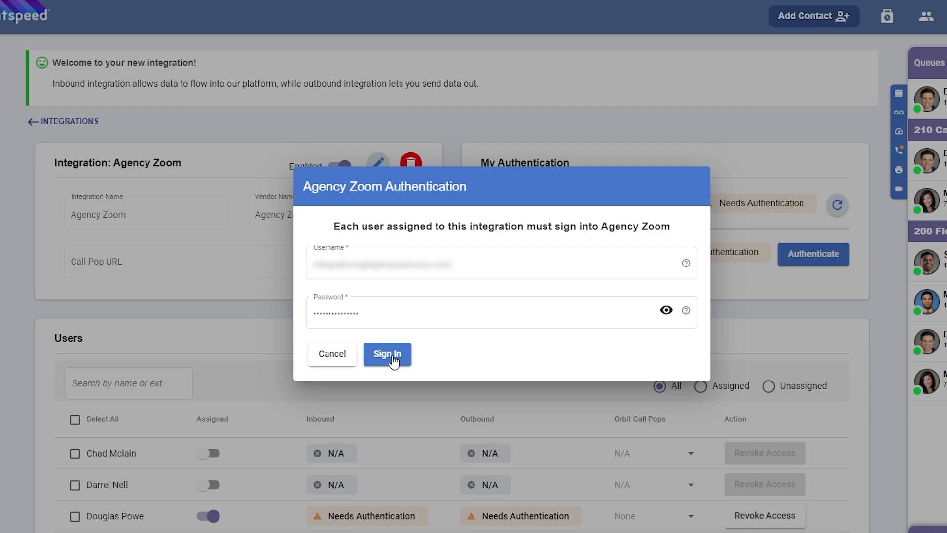
{"action": "left_click", "coordinate": [387, 353]}
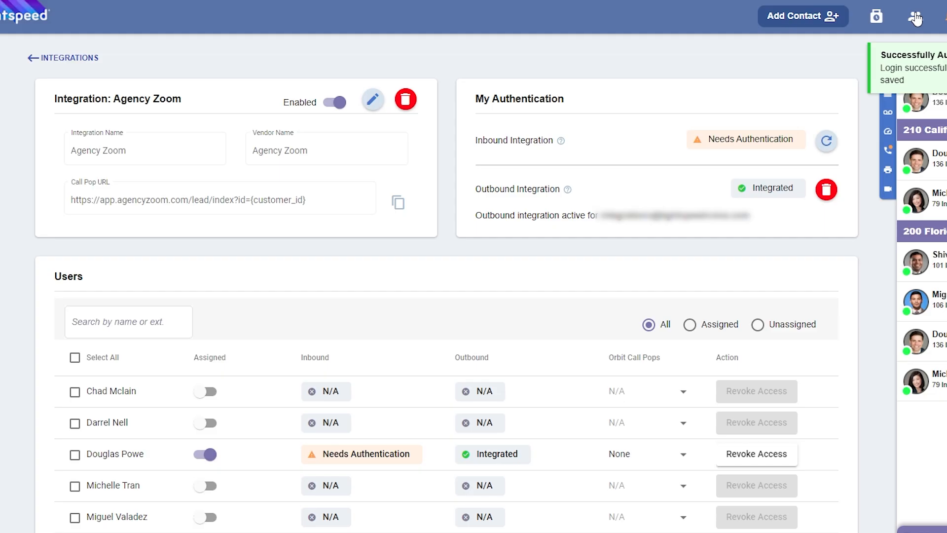
{"action": "mouse_move", "coordinate": [748, 255]}
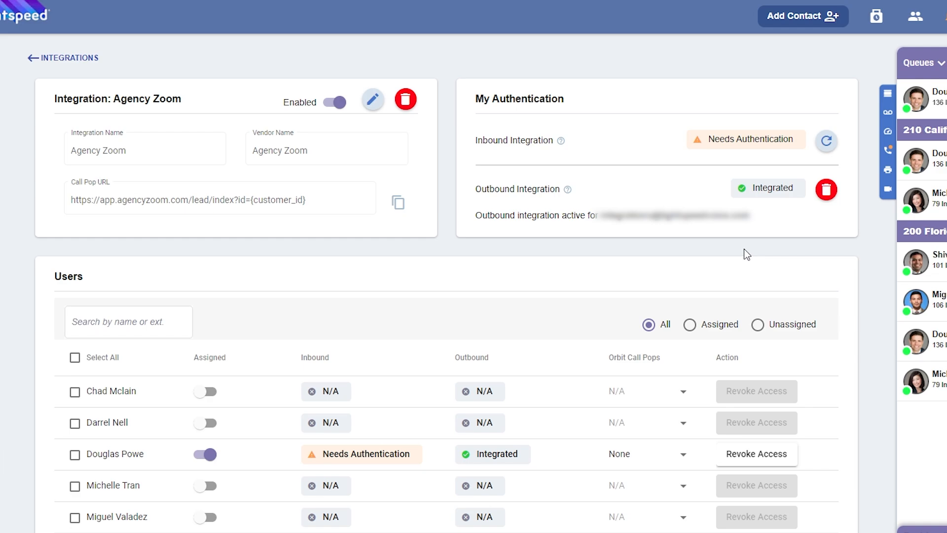
{"action": "scroll", "scroll_direction": "down", "scroll_amount": 3}
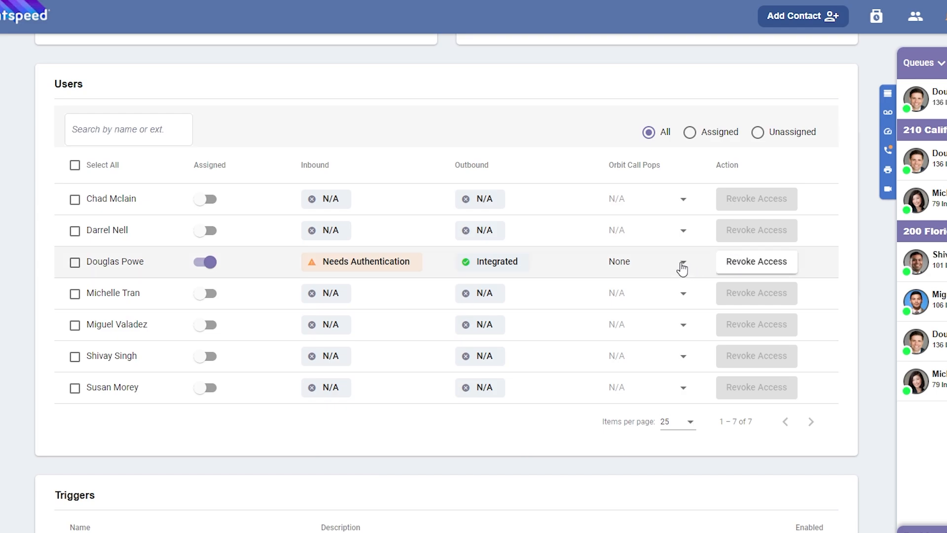
{"action": "left_click", "coordinate": [681, 261]}
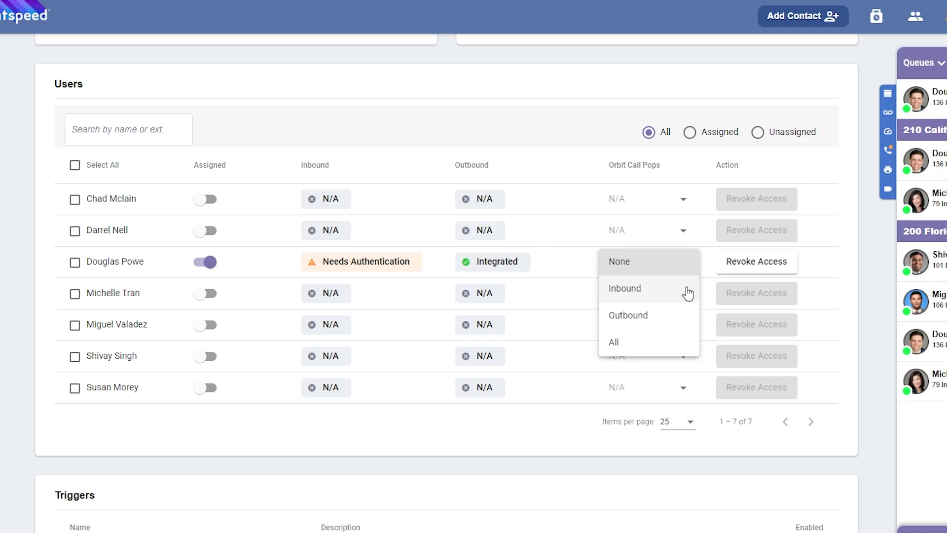
{"action": "left_click", "coordinate": [624, 288]}
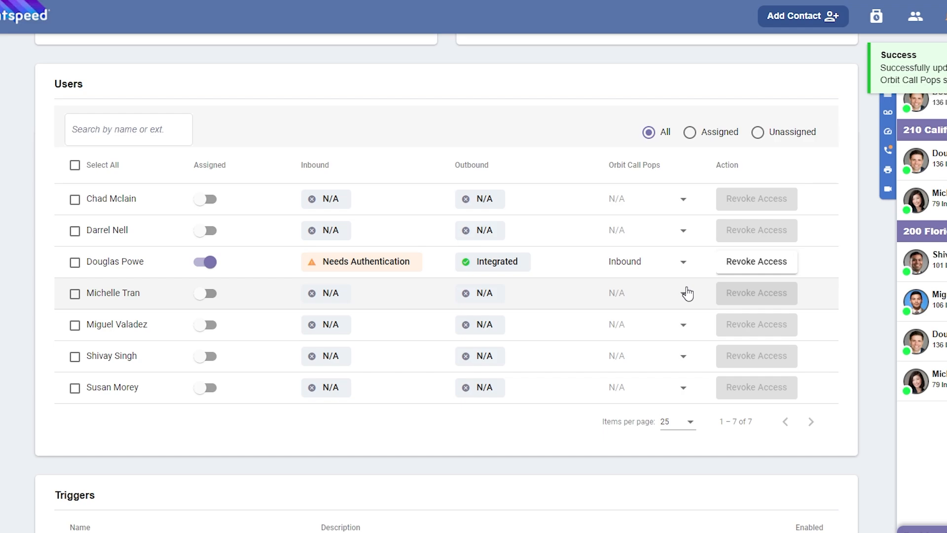
{"action": "scroll", "scroll_direction": "down", "scroll_amount": 3}
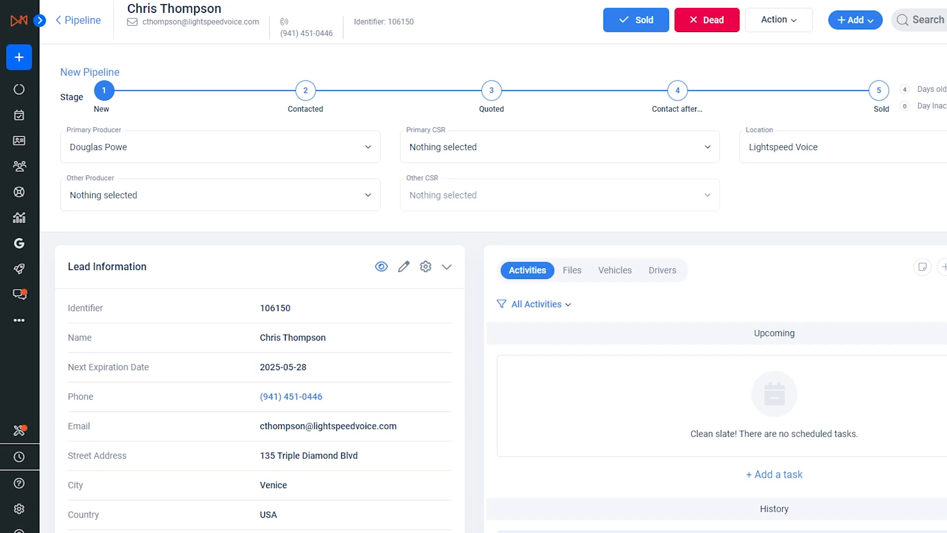
{"action": "scroll", "scroll_direction": "down", "scroll_amount": 3}
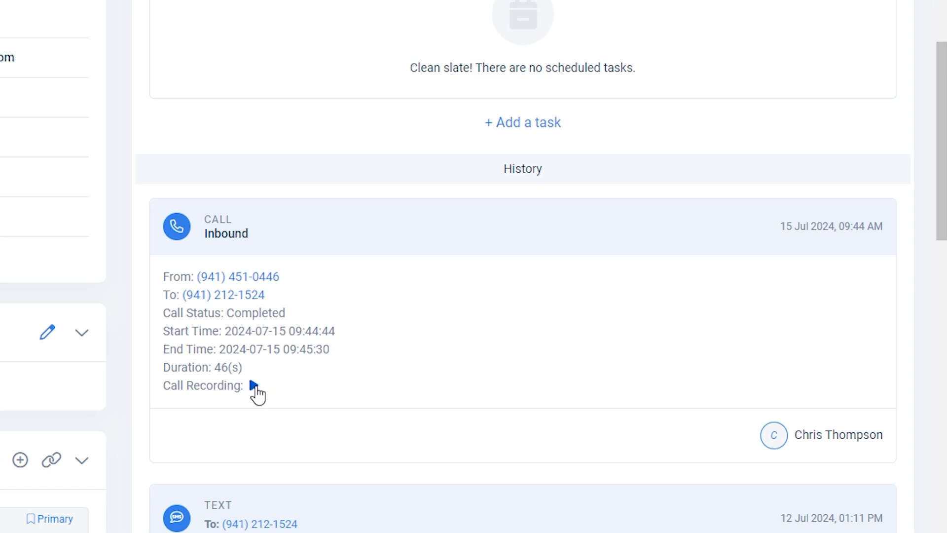
{"action": "scroll", "scroll_direction": "down", "scroll_amount": 3}
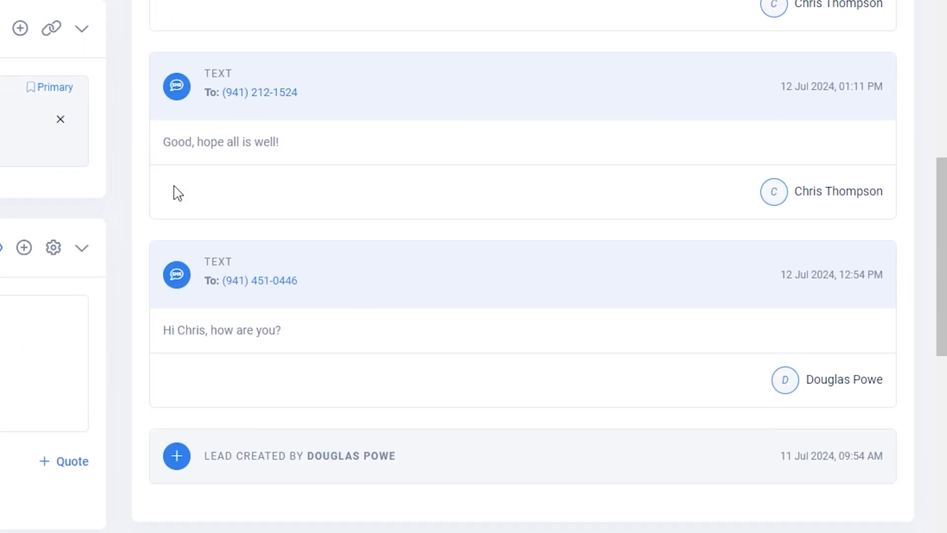
{"action": "mouse_move", "coordinate": [385, 373]}
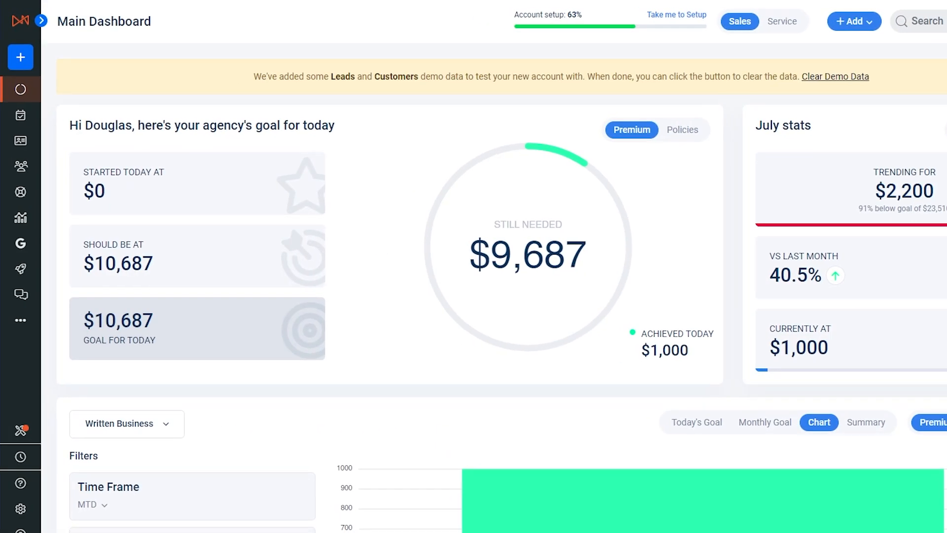
{"action": "mouse_move", "coordinate": [393, 255]}
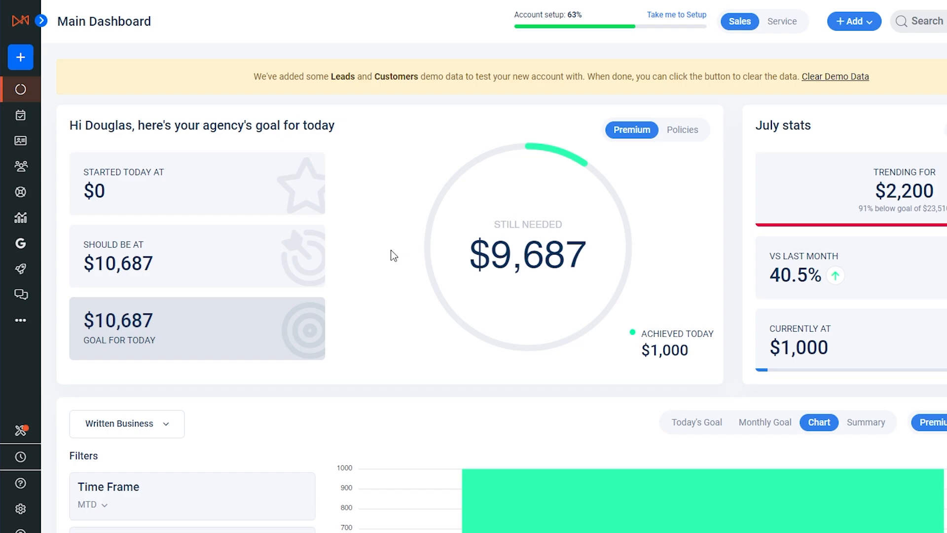
Open the Lightspeed card under Text and VoIP in AgencyZoom's integration settings
{"action": "left_click", "coordinate": [19, 517]}
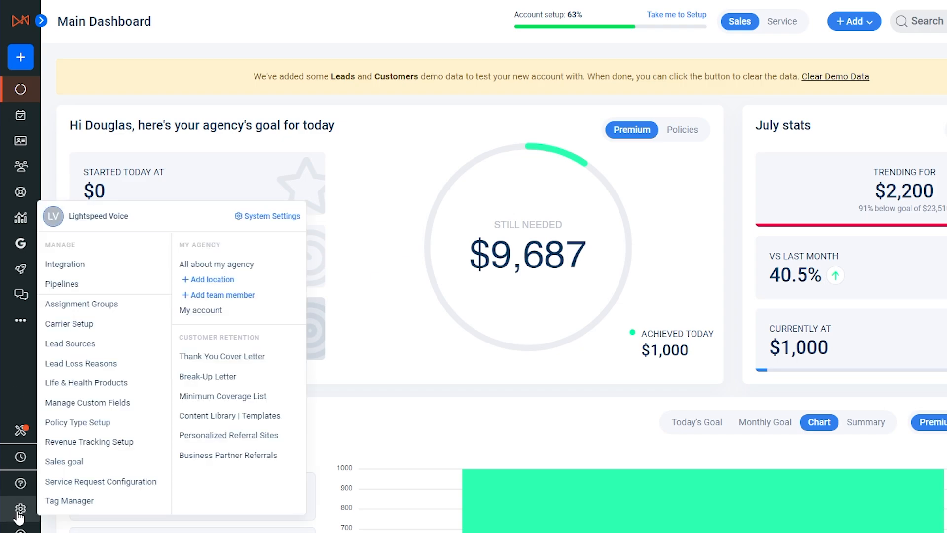
{"action": "left_click", "coordinate": [65, 264]}
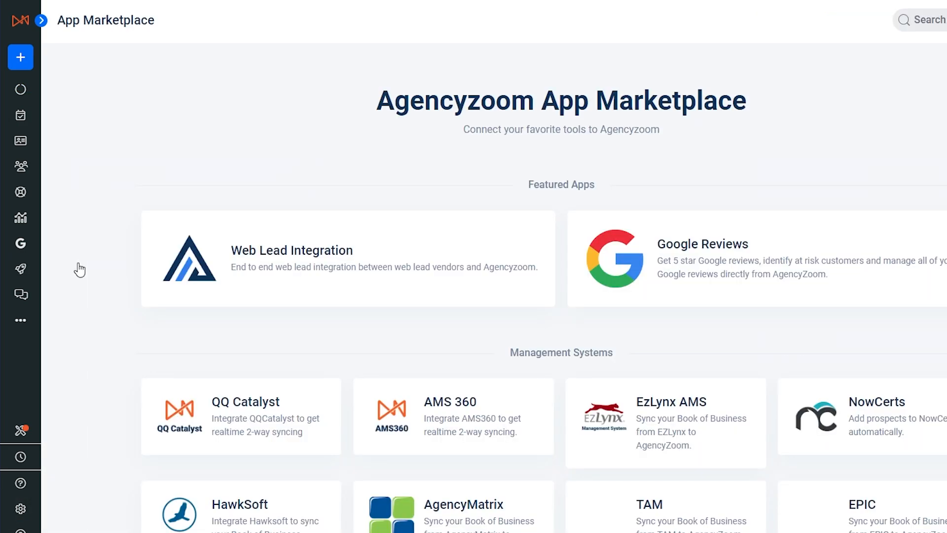
{"action": "scroll", "scroll_direction": "down", "scroll_amount": 3}
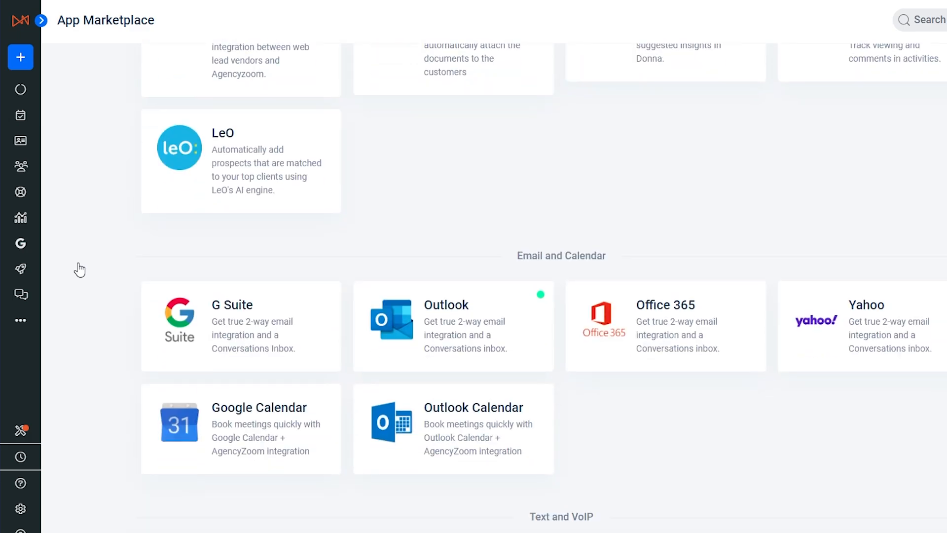
{"action": "scroll", "scroll_direction": "down", "scroll_amount": 3}
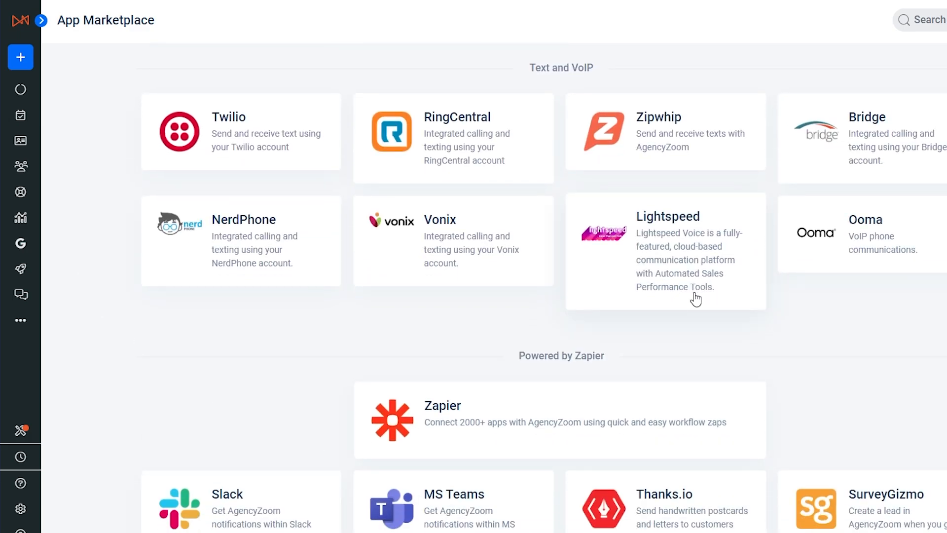
{"action": "left_click", "coordinate": [665, 250]}
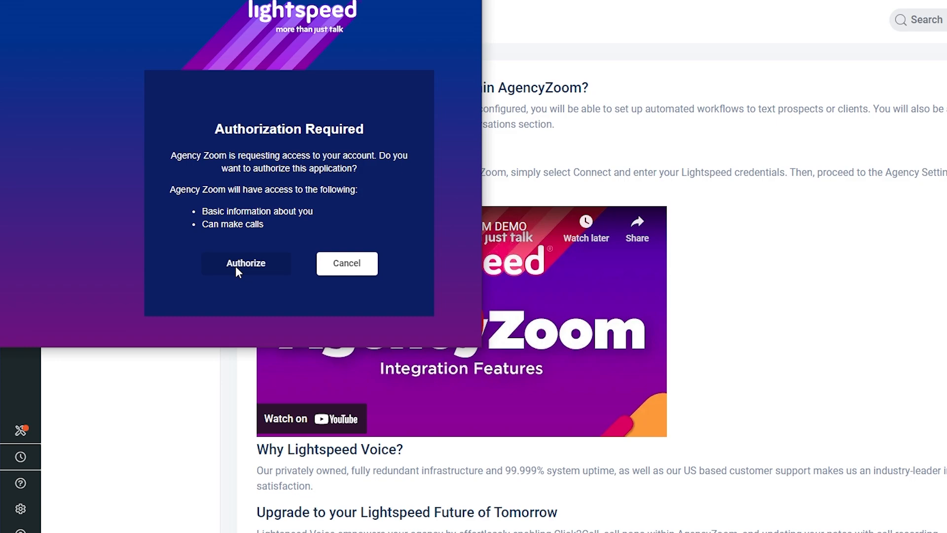
Authorize Lightspeed account access, then go to the pipeline board
{"action": "left_click", "coordinate": [246, 263]}
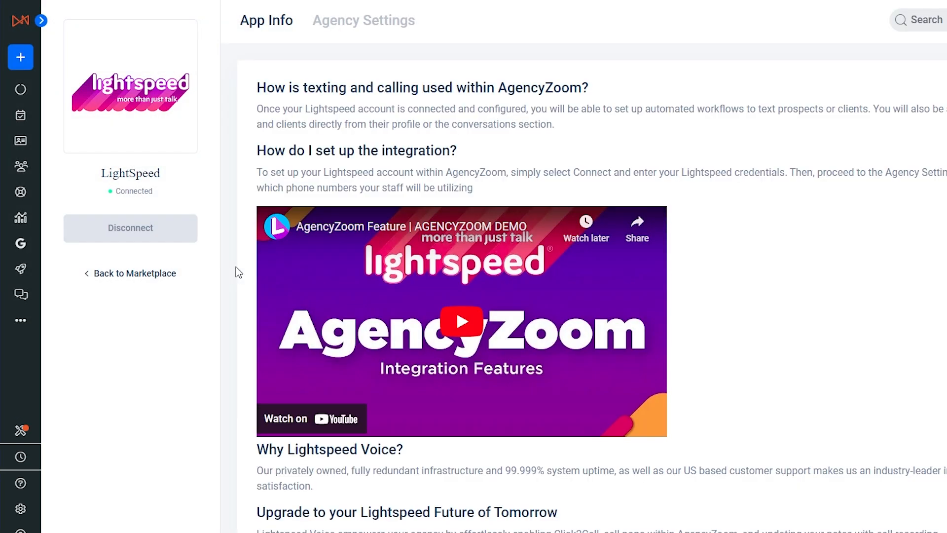
{"action": "left_click", "coordinate": [20, 141]}
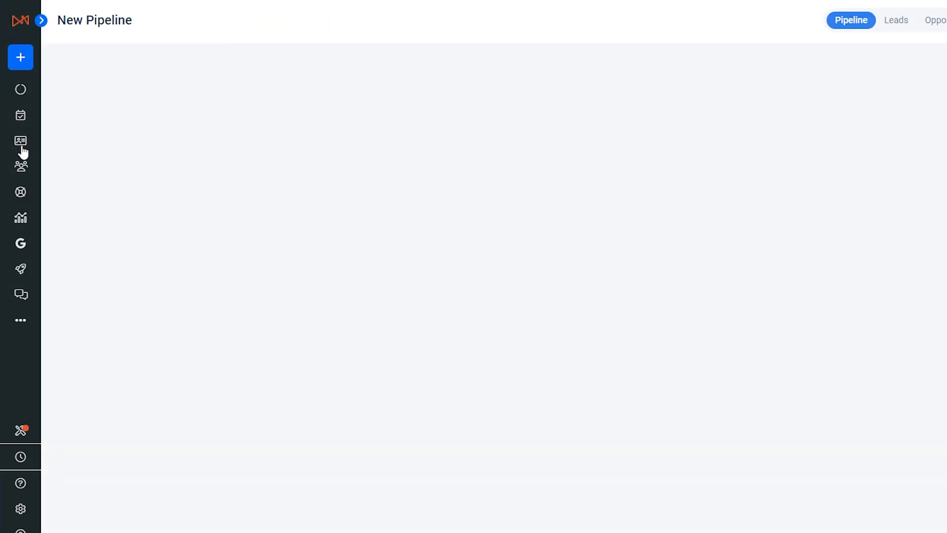
{"action": "left_click", "coordinate": [21, 141]}
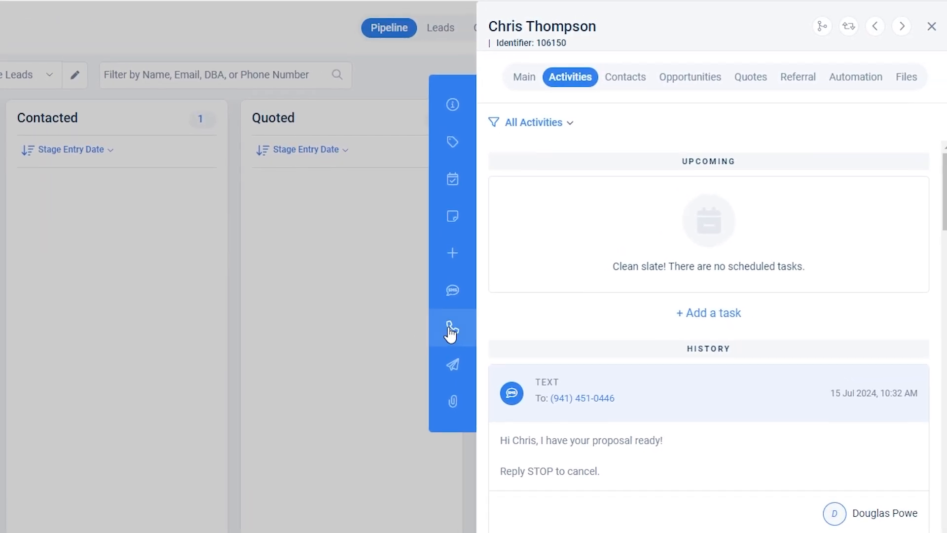
{"action": "left_click", "coordinate": [452, 330]}
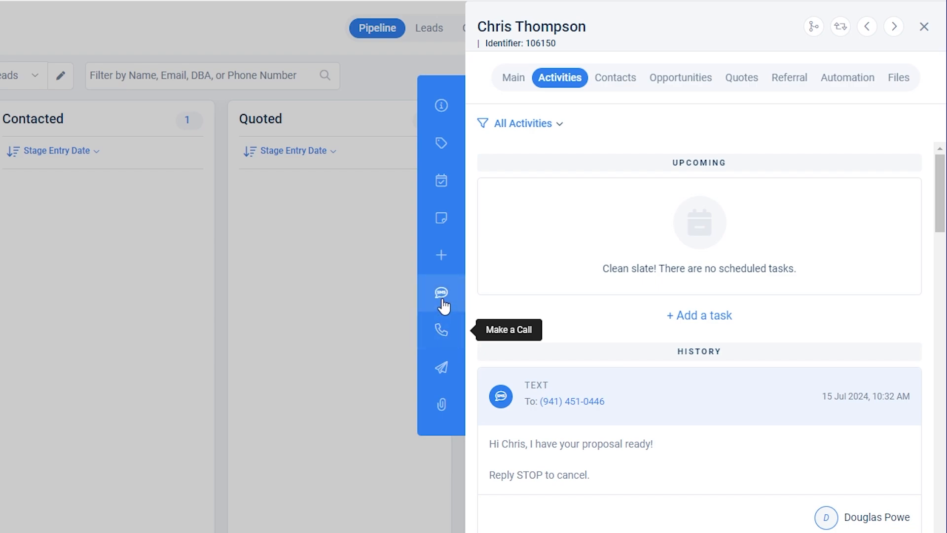
{"action": "left_click", "coordinate": [441, 293]}
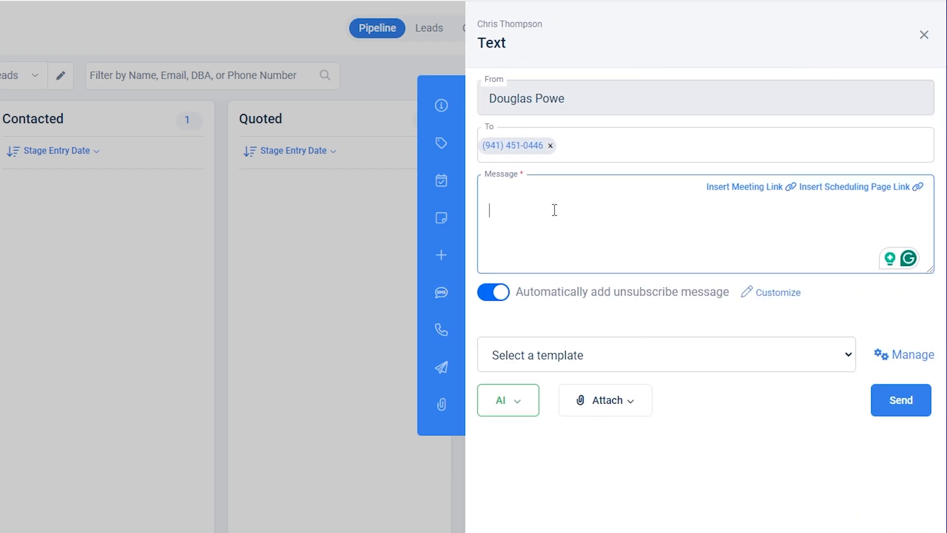
{"action": "type", "text": "Let's meet for lunch"}
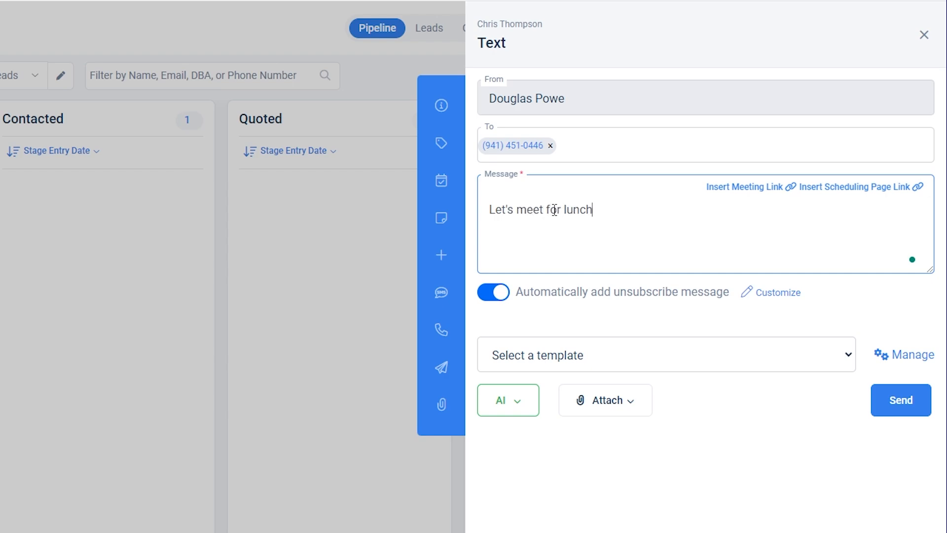
{"action": "type", "text": "!"}
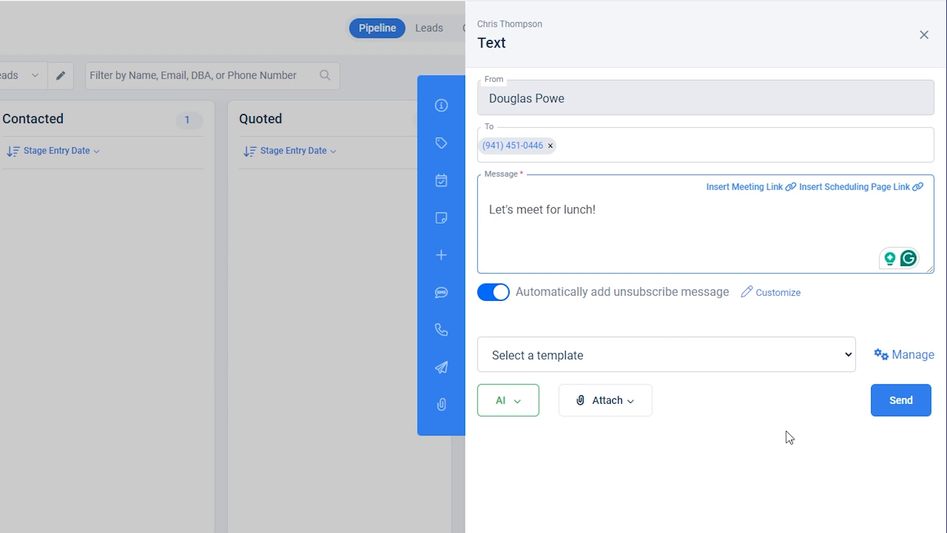
{"action": "left_click", "coordinate": [900, 400]}
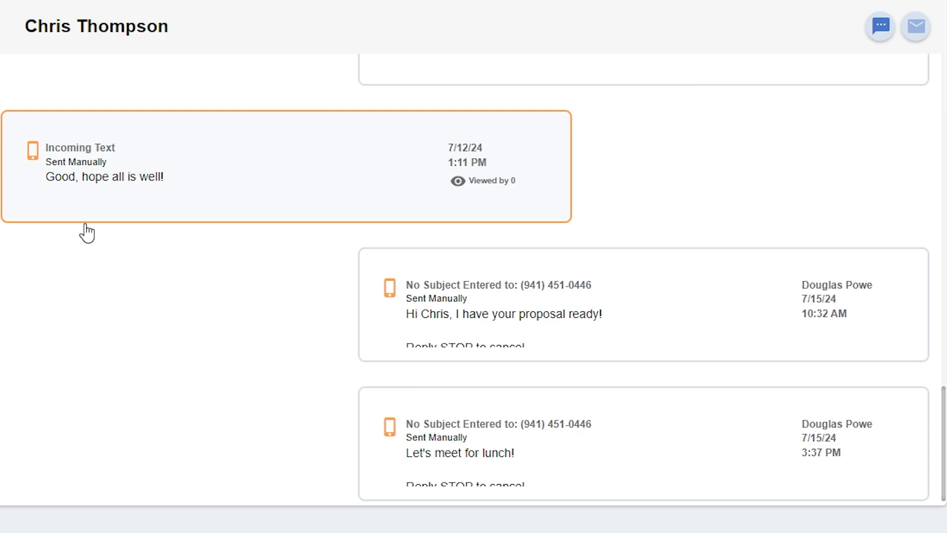